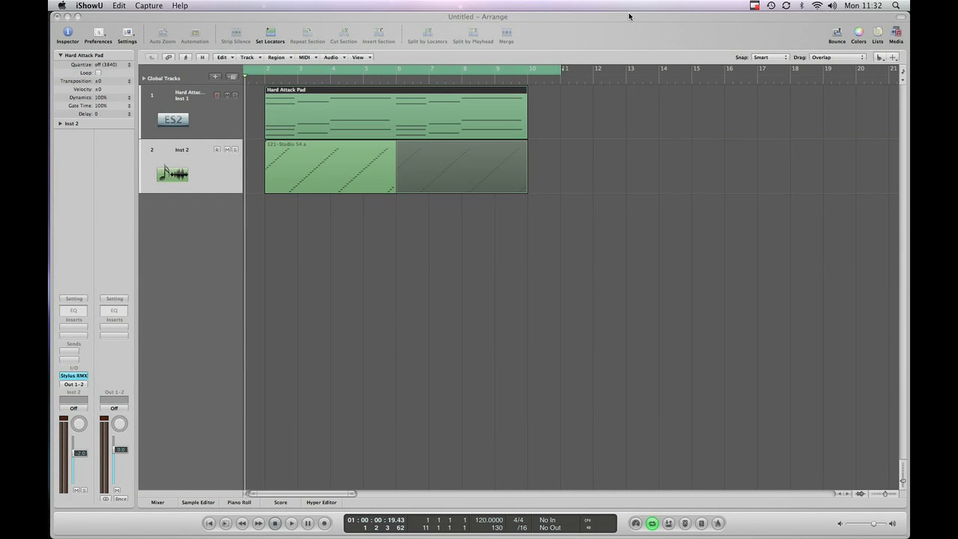
pyautogui.moveTo(541, 151)
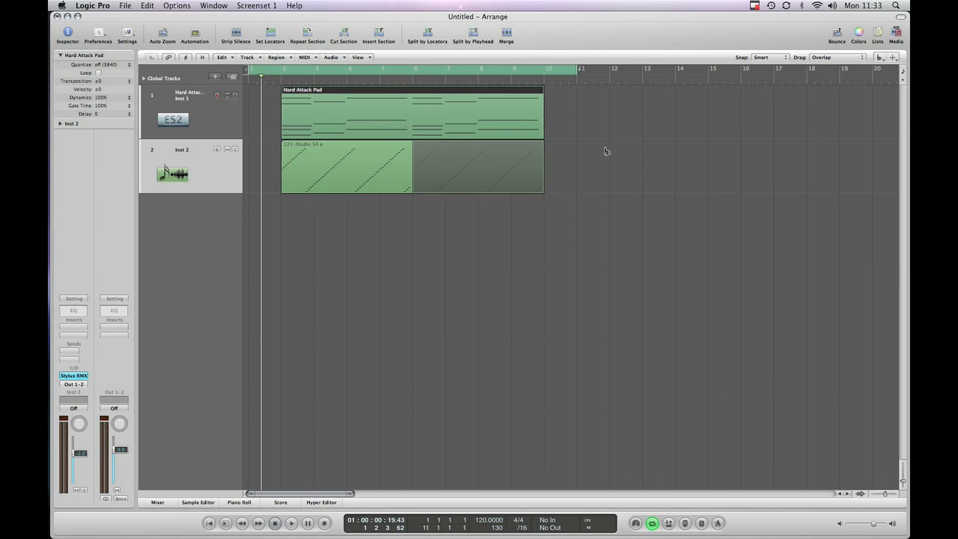
pyautogui.moveTo(275, 96)
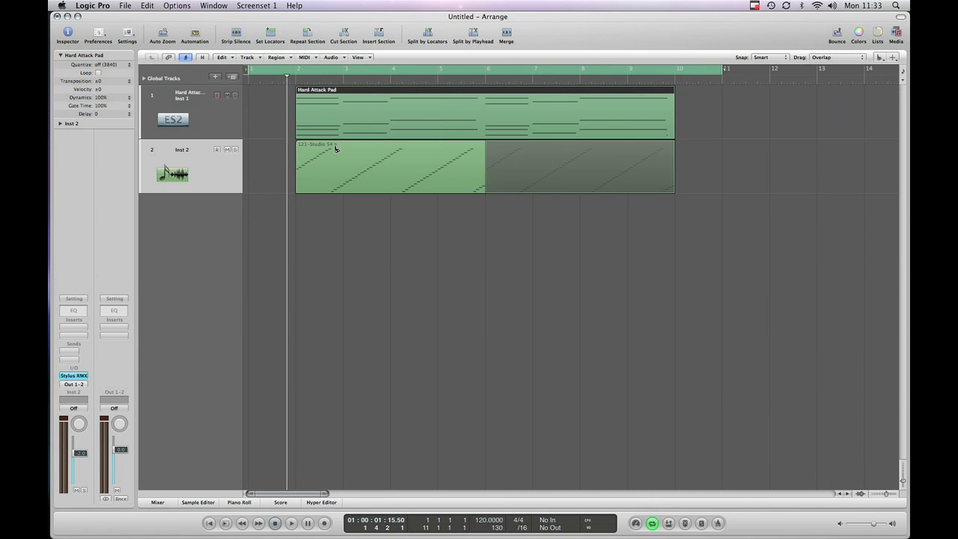
pyautogui.moveTo(420, 122)
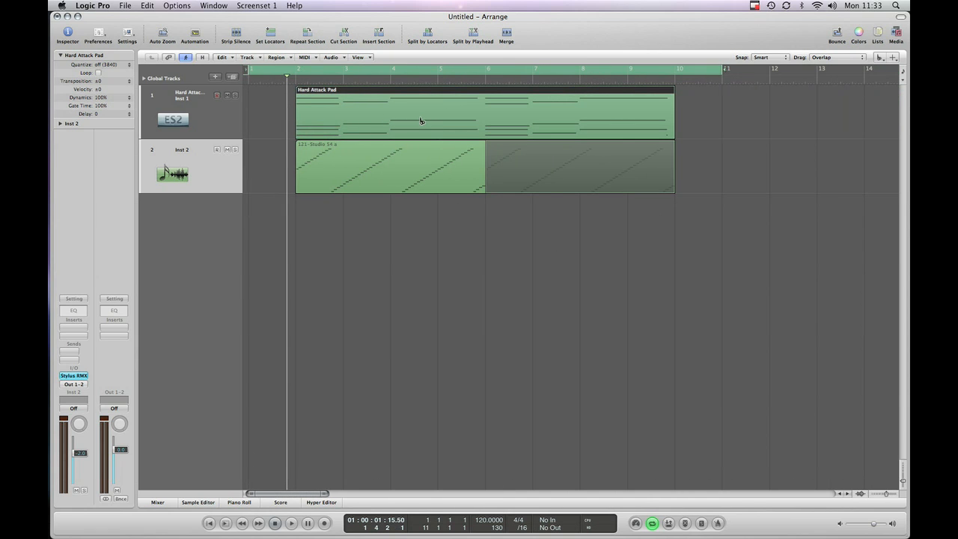
pyautogui.moveTo(340, 109)
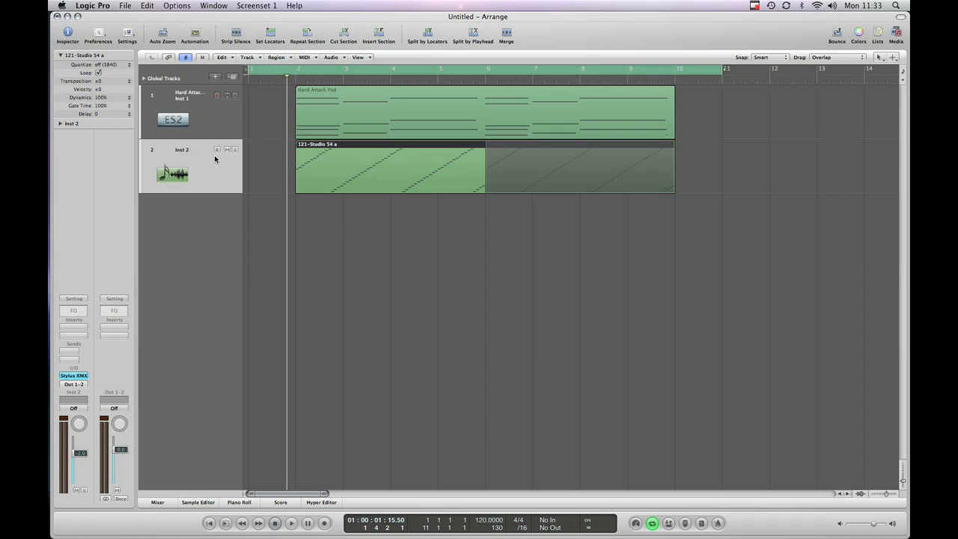
pyautogui.moveTo(202, 133)
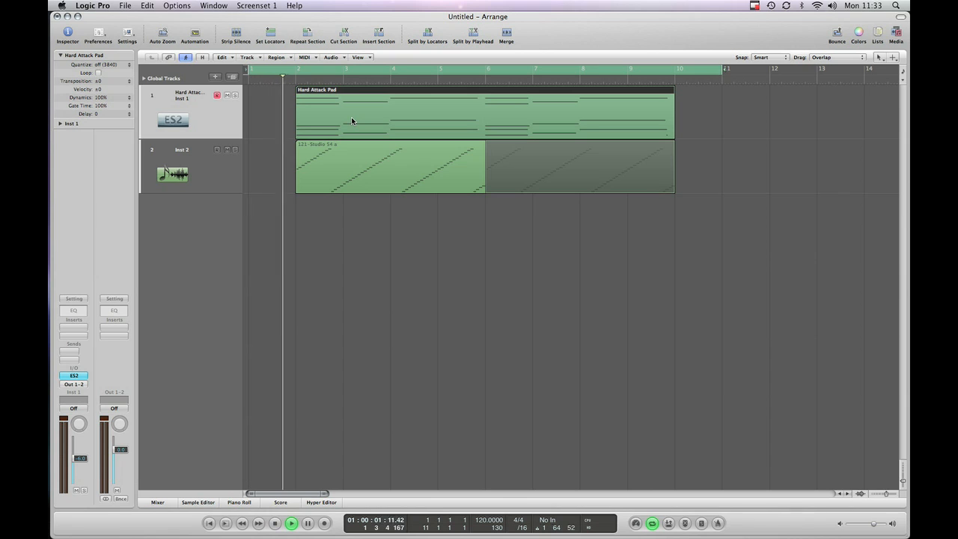
# Stop playback, select the Hard Attack Pad region, and start Export Region as Audio File.
pyautogui.click(291, 522)
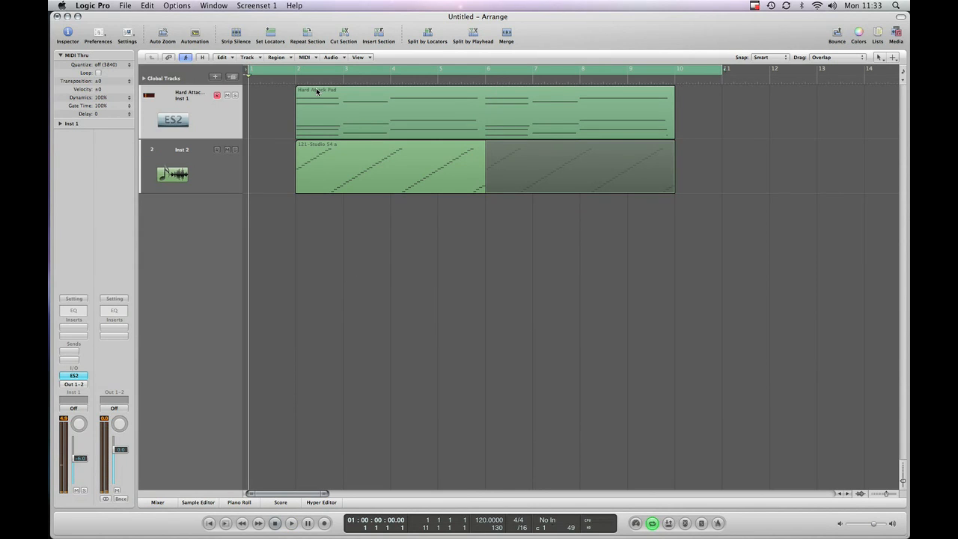
pyautogui.click(337, 89)
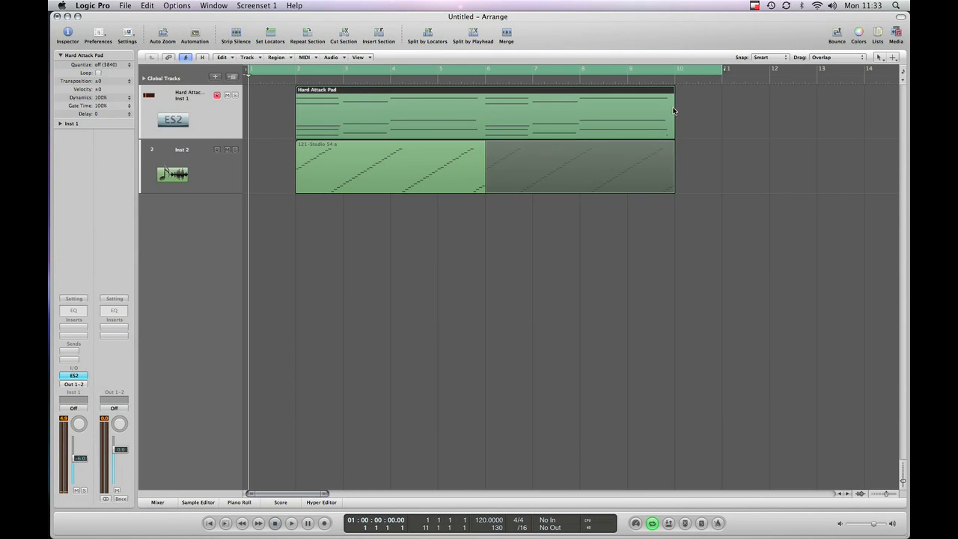
pyautogui.moveTo(659, 82)
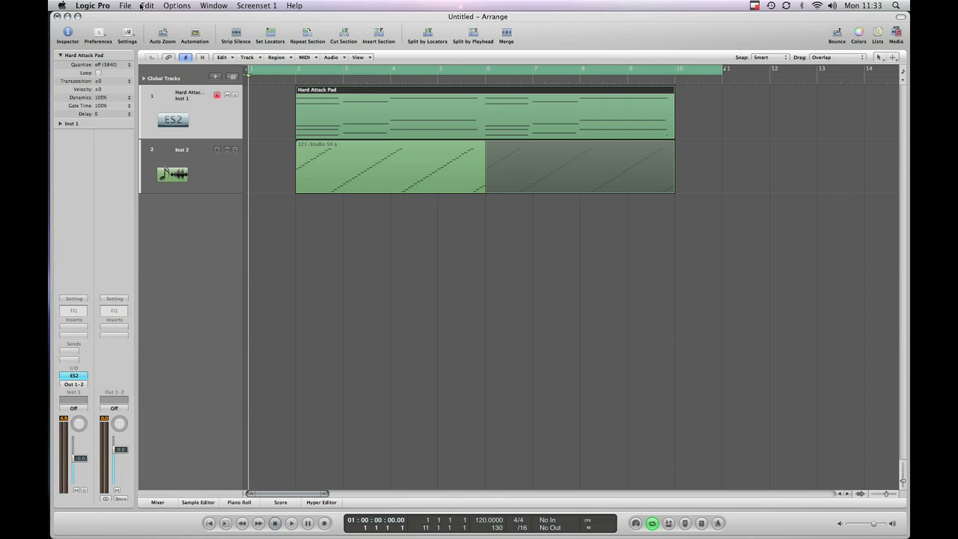
pyautogui.click(146, 5)
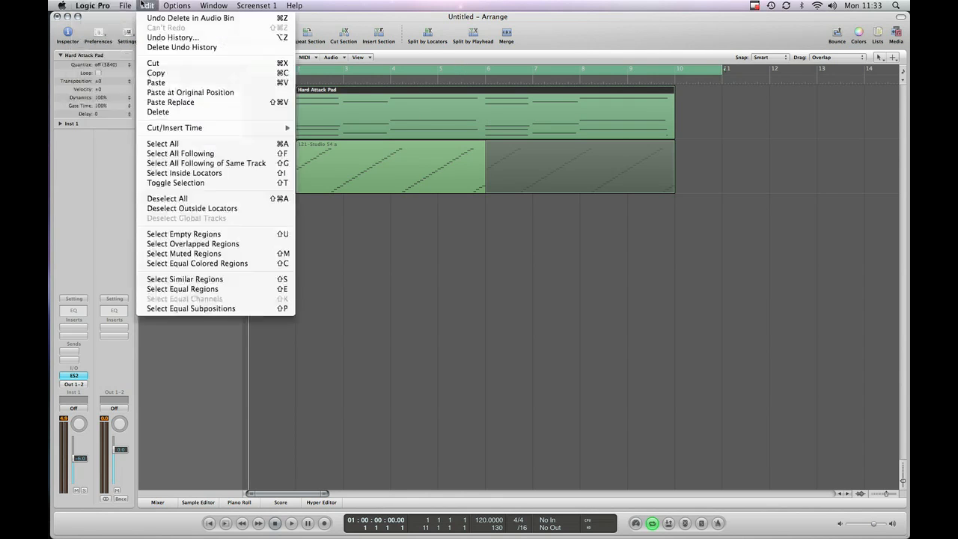
pyautogui.click(125, 5)
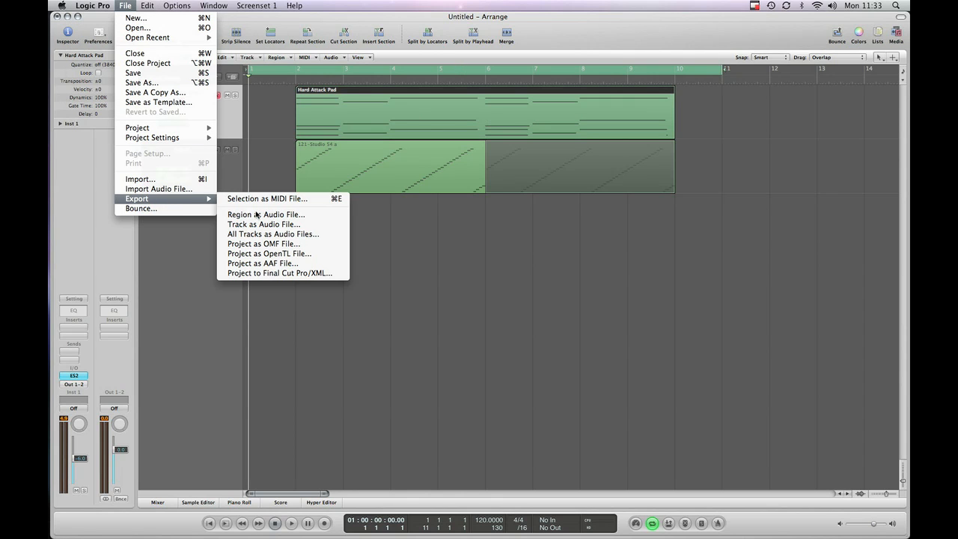
pyautogui.moveTo(266, 215)
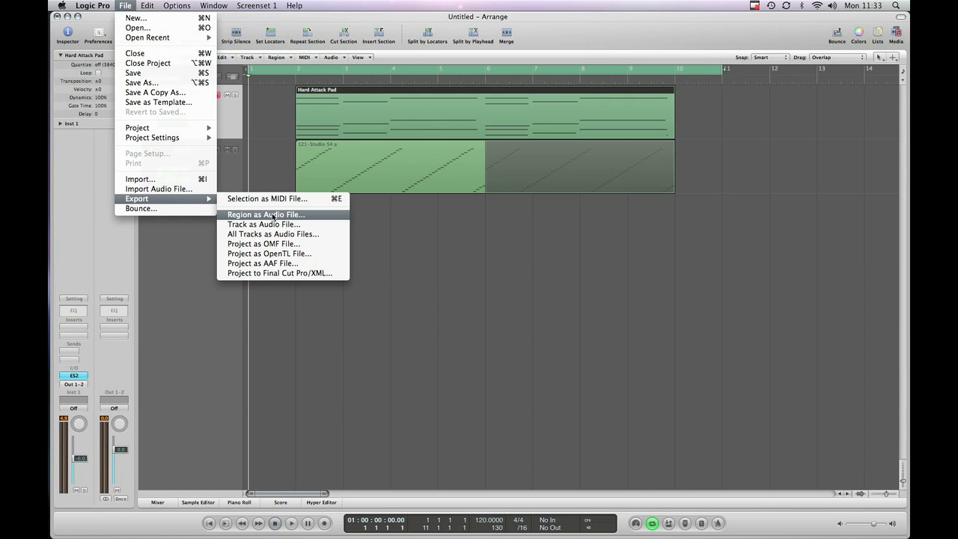
pyautogui.click(266, 215)
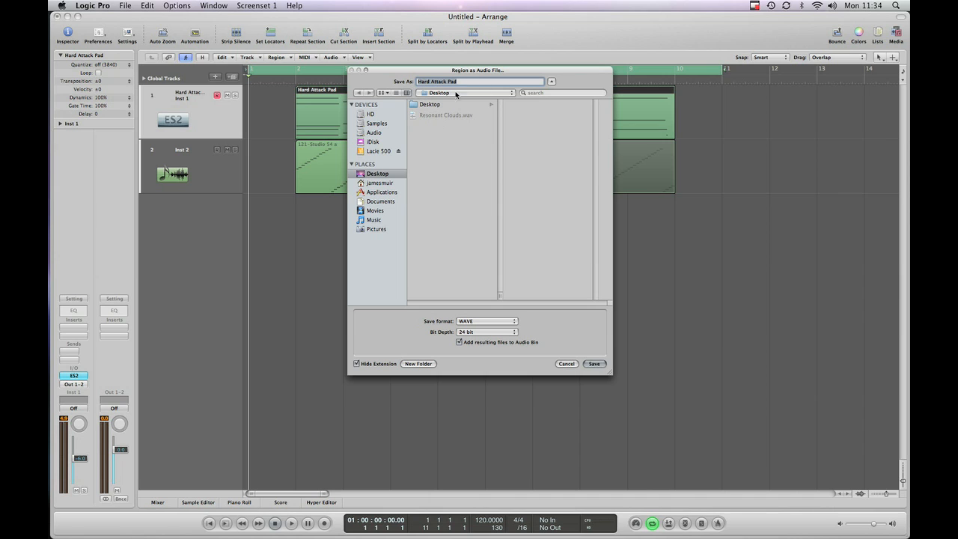
# Save Hard Attack Pad to the Desktop as a 24-bit WAVE file.
pyautogui.click(487, 321)
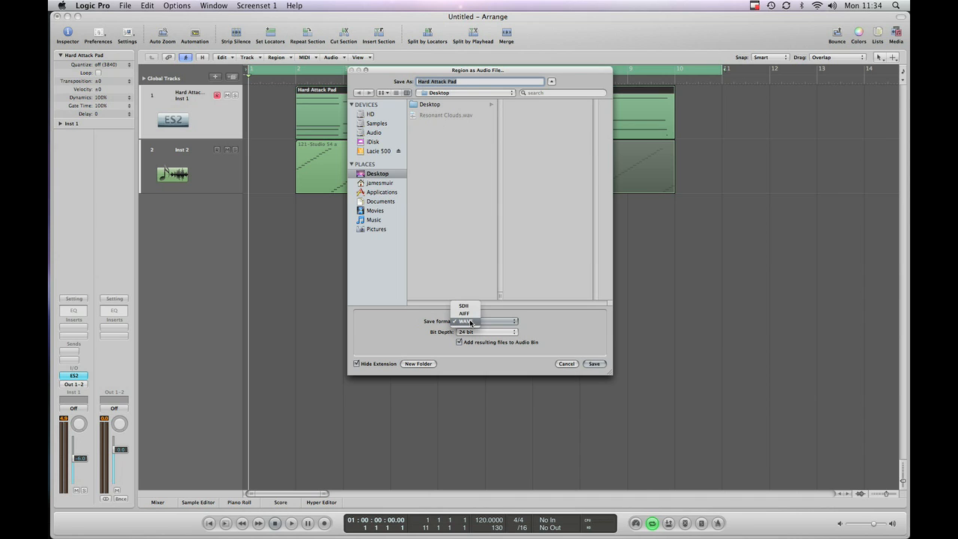
pyautogui.click(466, 322)
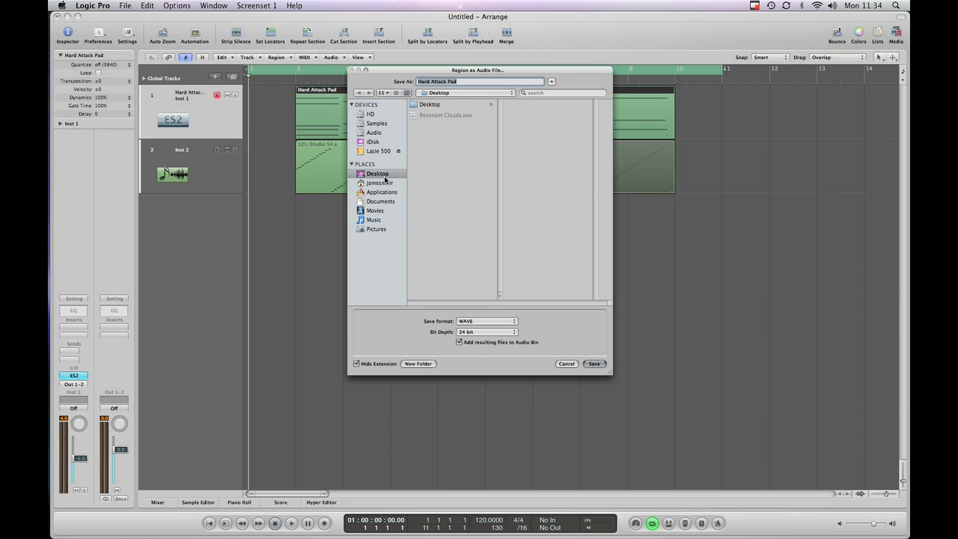
pyautogui.click(594, 364)
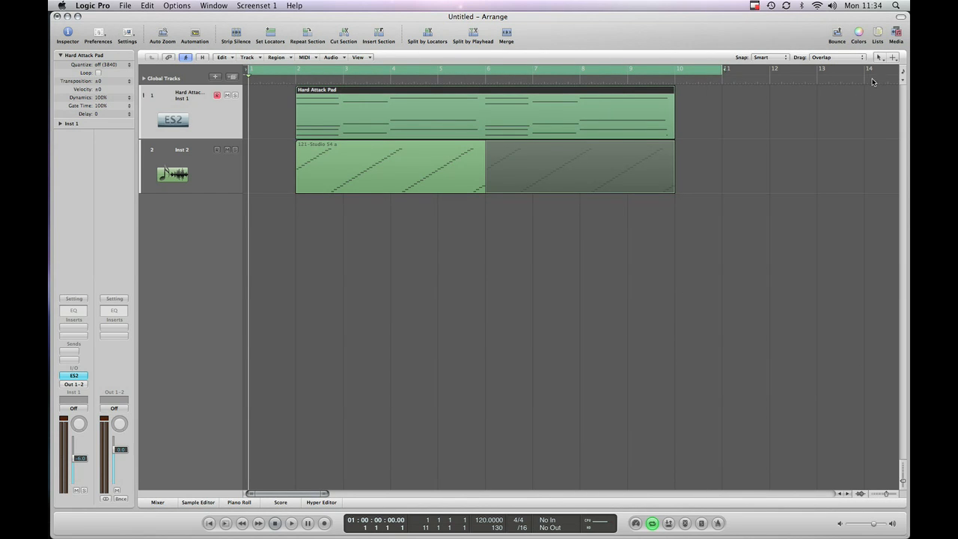
# Create one stereo audio track and drag Hard Attack Pad.wav onto it.
pyautogui.click(896, 31)
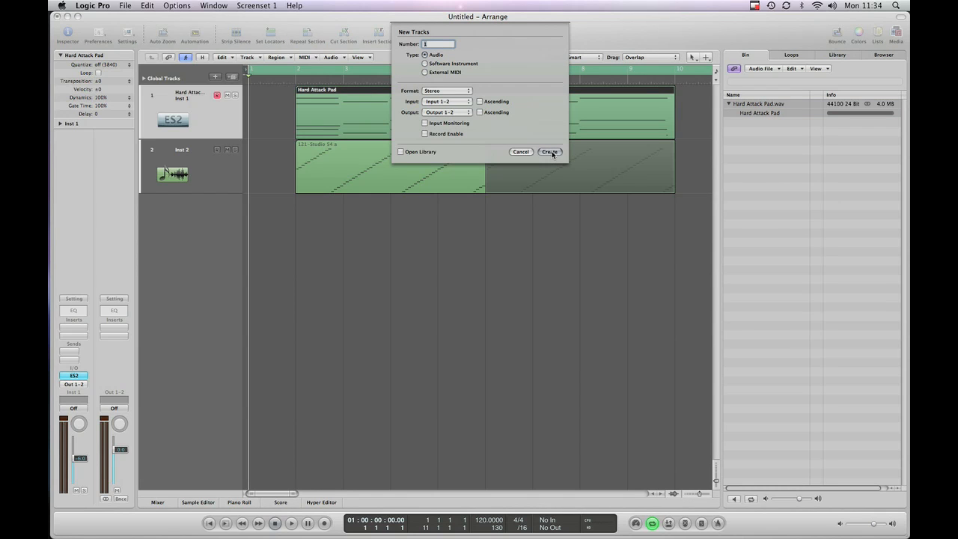
pyautogui.click(550, 151)
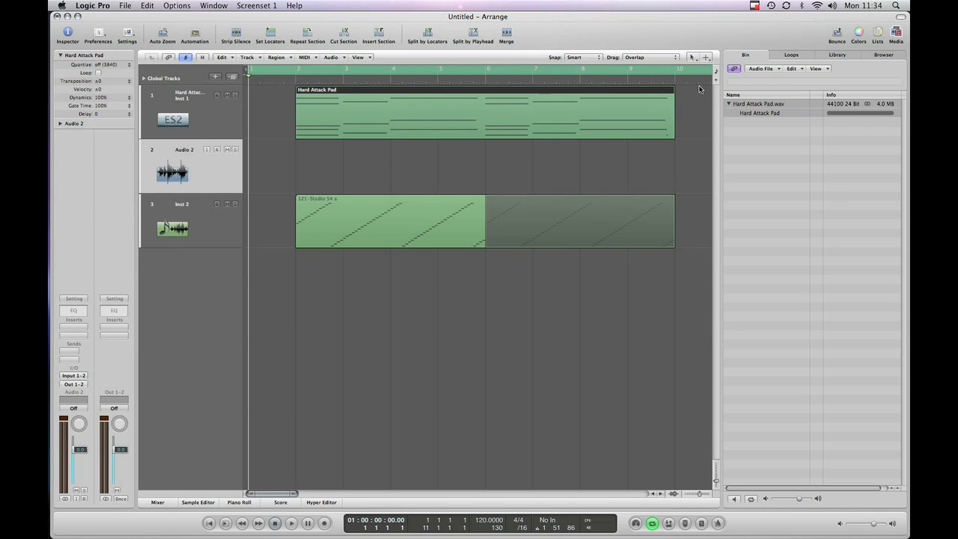
pyautogui.moveTo(759, 113); pyautogui.dragTo(337, 169)
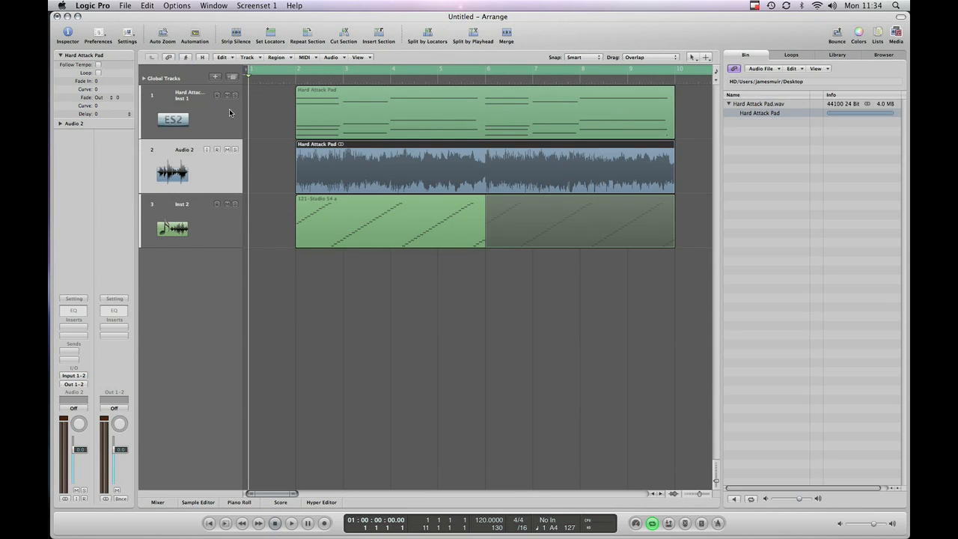
# Mute the Hard Attack Pad instrument track, play the bounced audio, and hide the Bin.
pyautogui.click(228, 95)
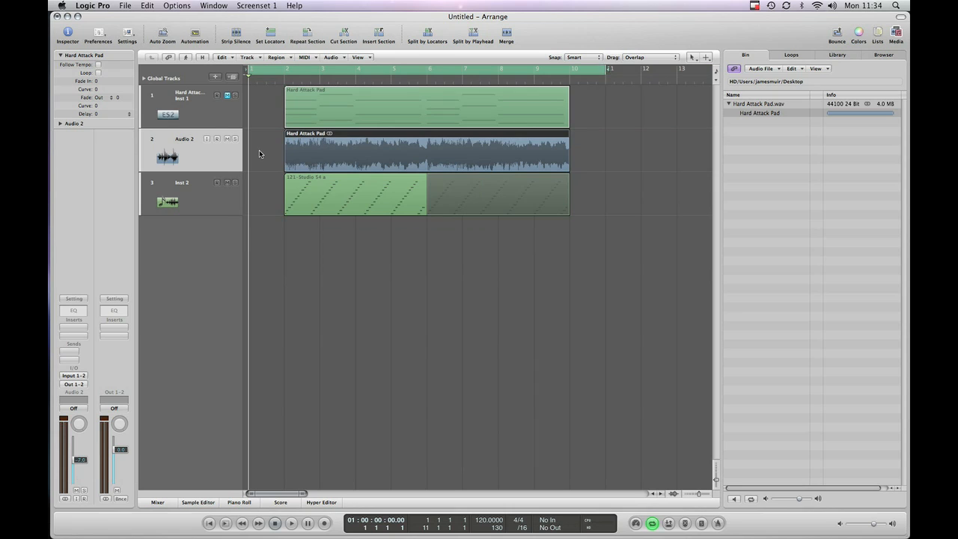
pyautogui.moveTo(597, 157)
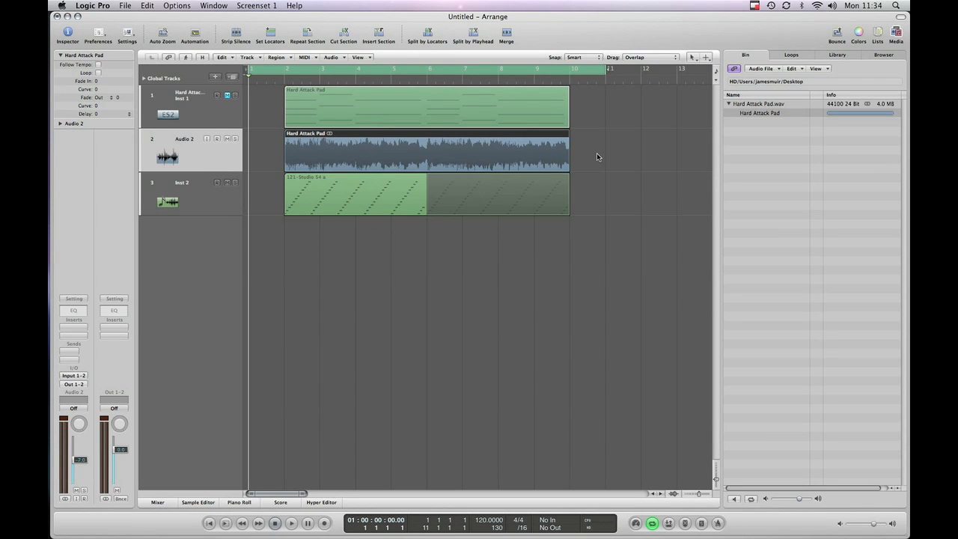
pyautogui.moveTo(345, 96)
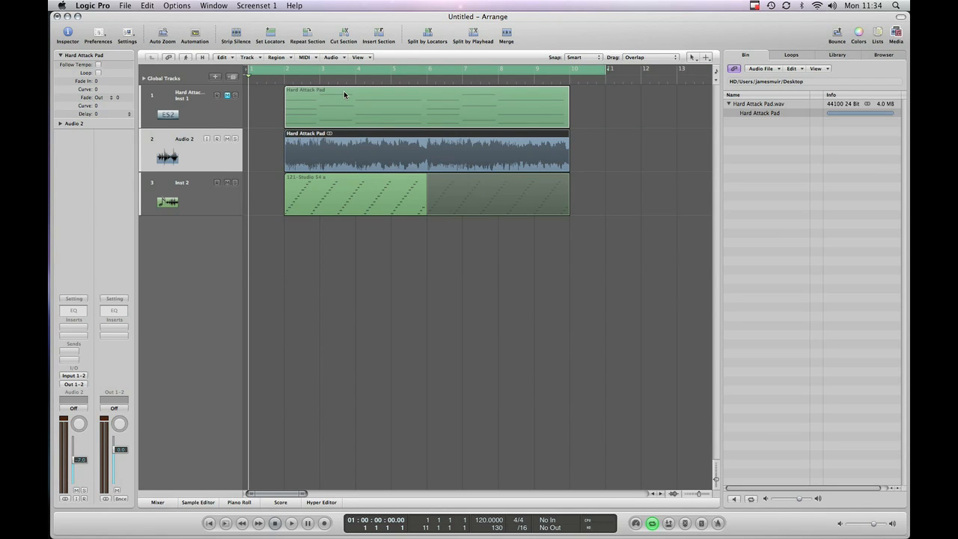
pyautogui.click(290, 522)
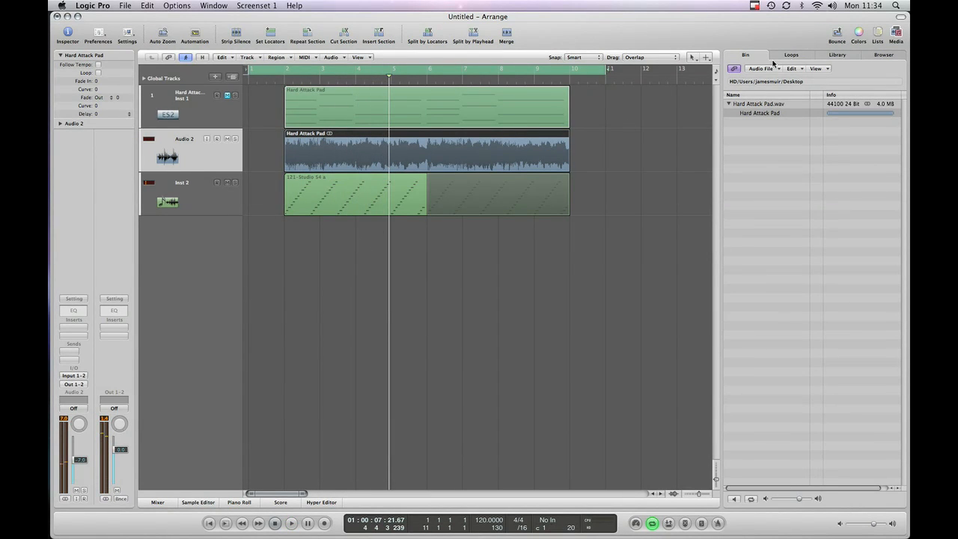
pyautogui.click(897, 34)
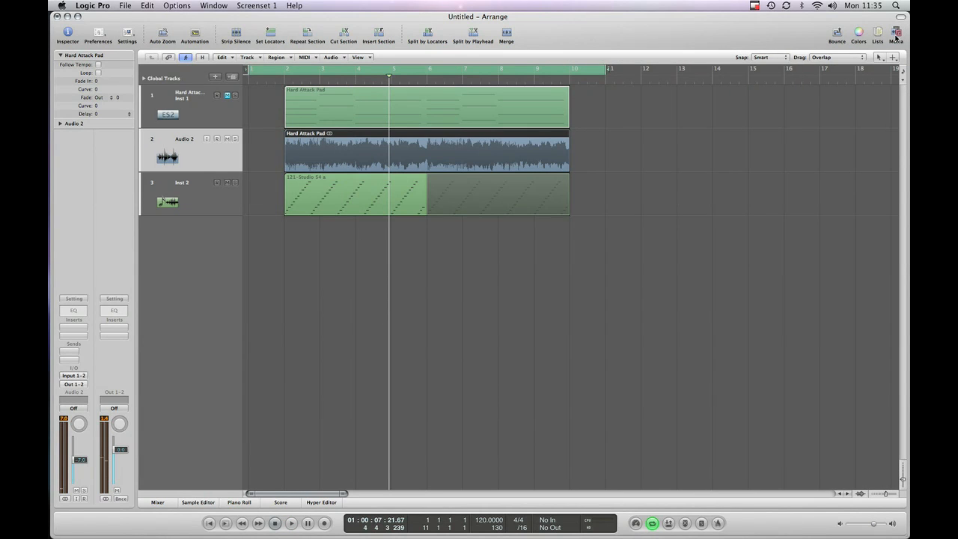
pyautogui.moveTo(807, 29)
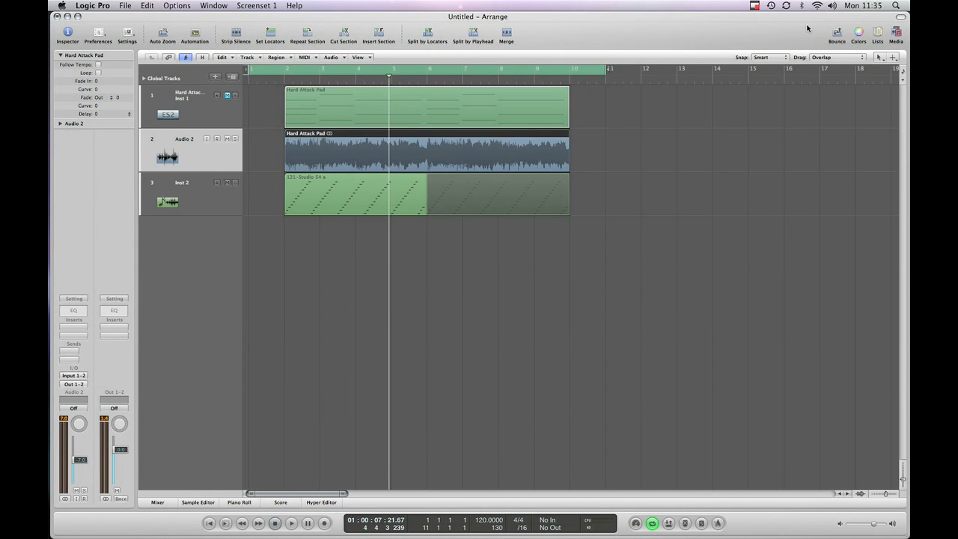
# Split the bounced pad audio on Audio 2 into small equal slices, starting at bar 6.
pyautogui.click(886, 58)
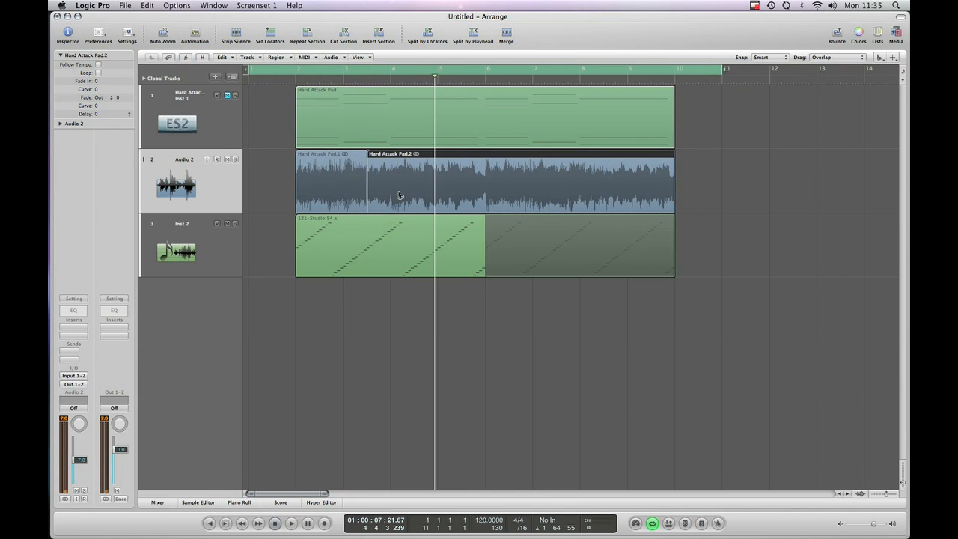
pyautogui.click(290, 523)
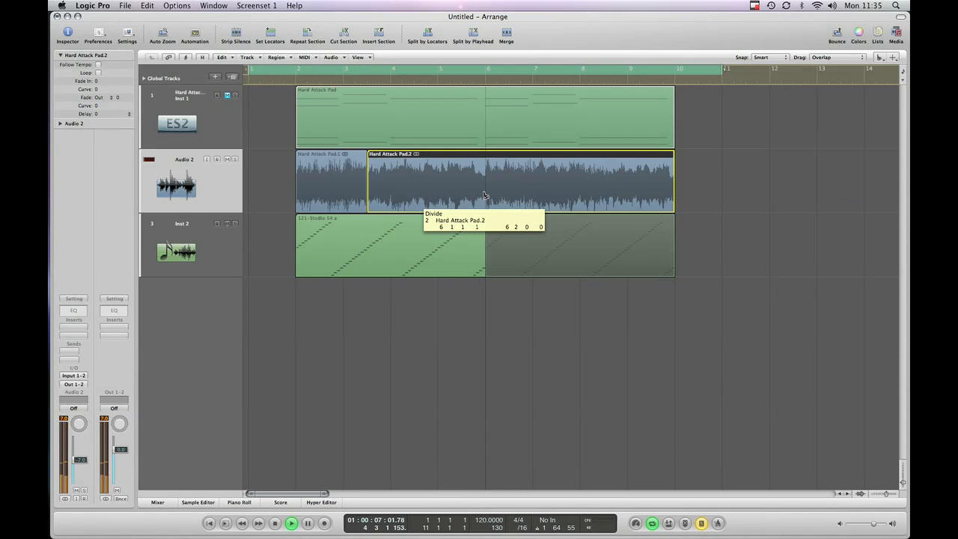
pyautogui.click(485, 181)
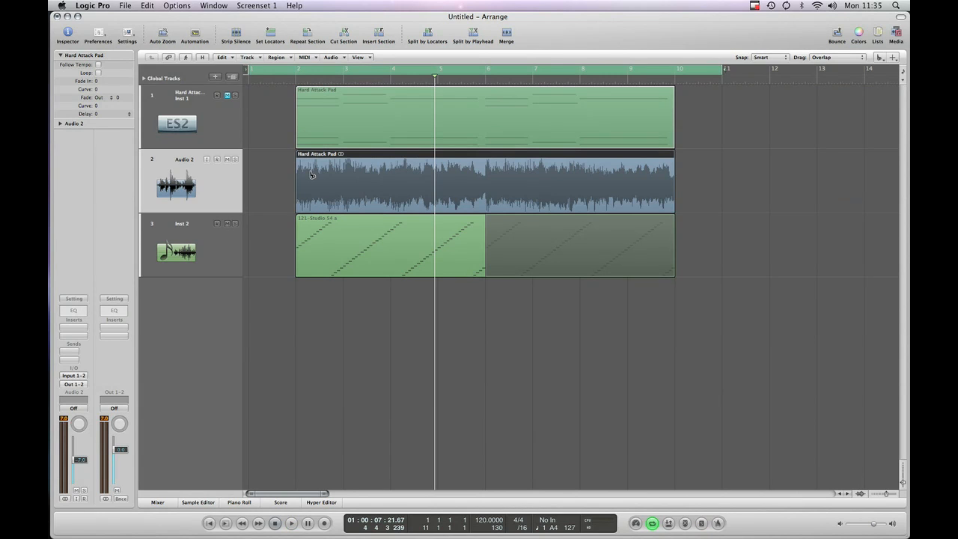
pyautogui.moveTo(306, 186)
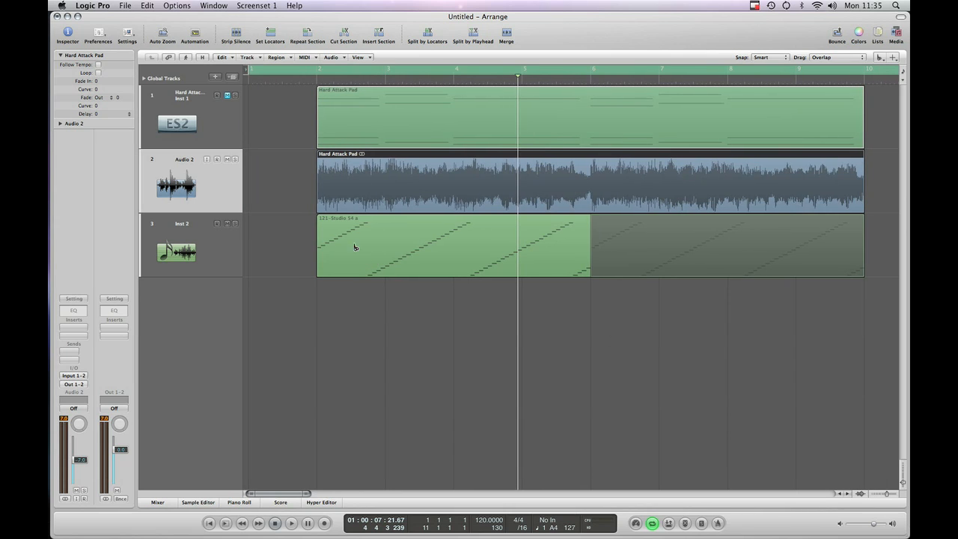
pyautogui.moveTo(333, 155)
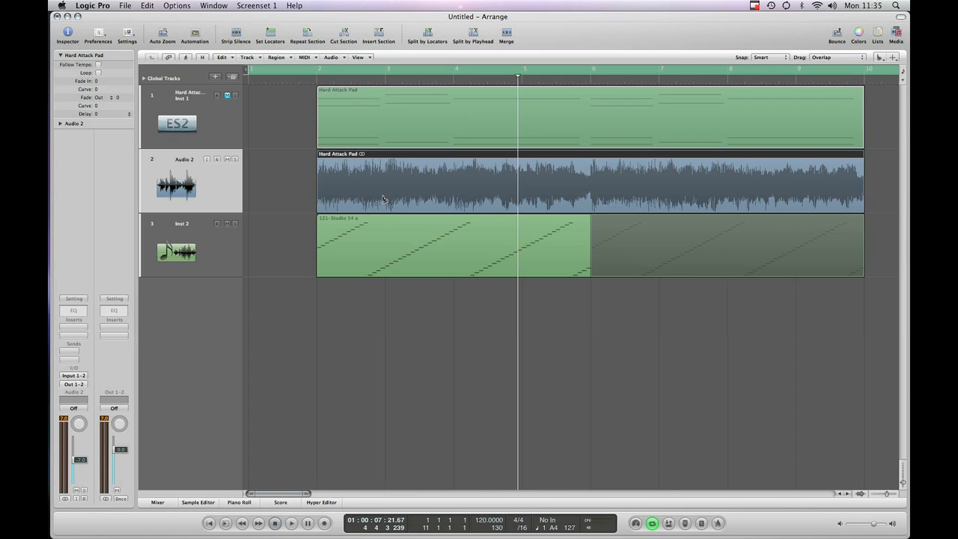
pyautogui.moveTo(383, 180)
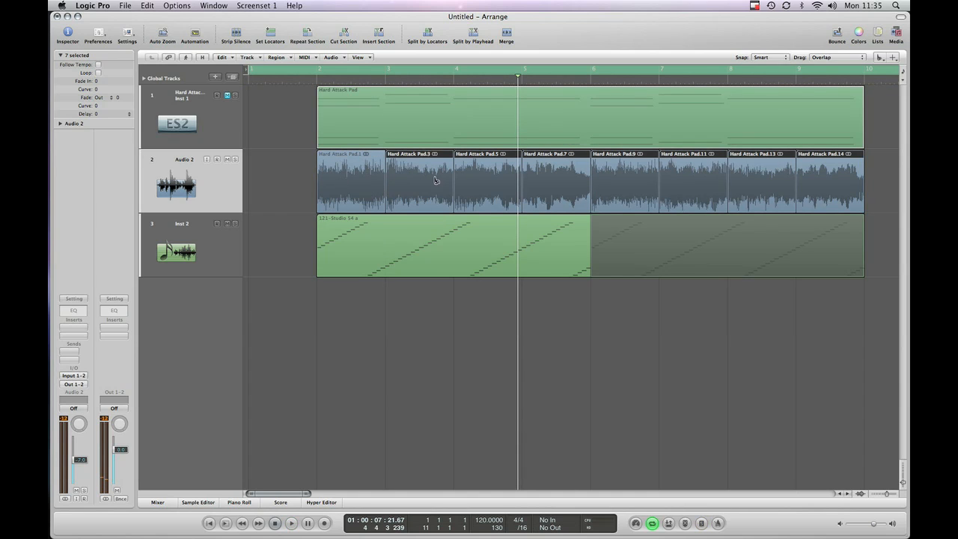
pyautogui.moveTo(859, 193)
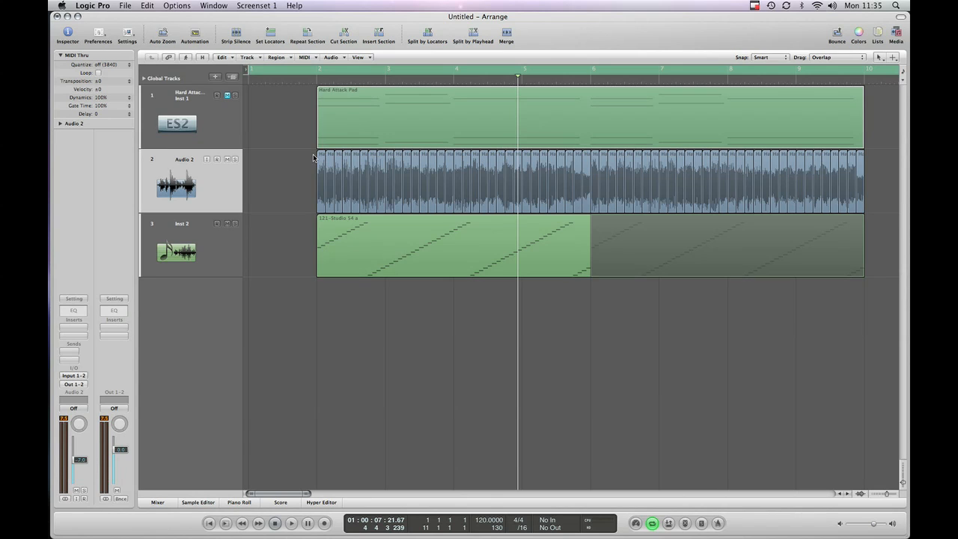
pyautogui.moveTo(390, 193)
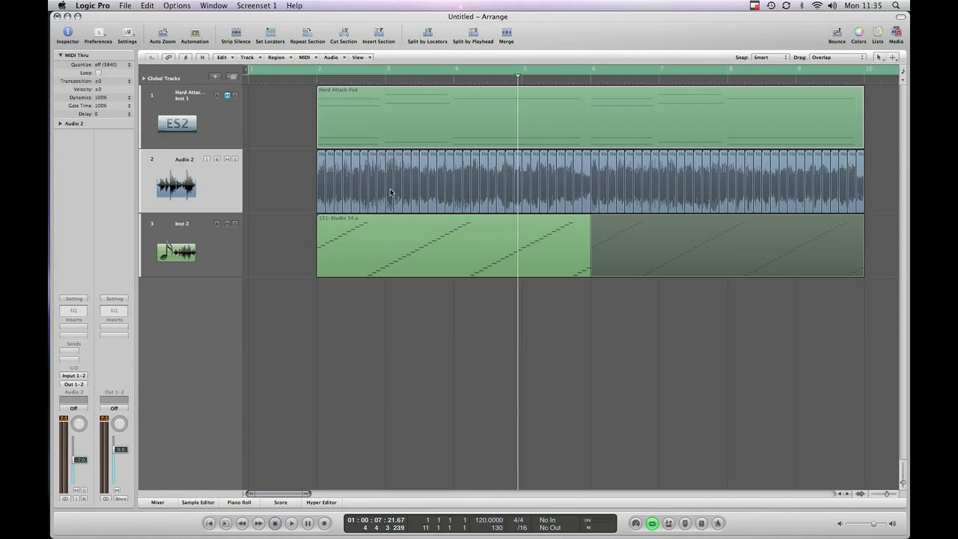
pyautogui.moveTo(416, 193)
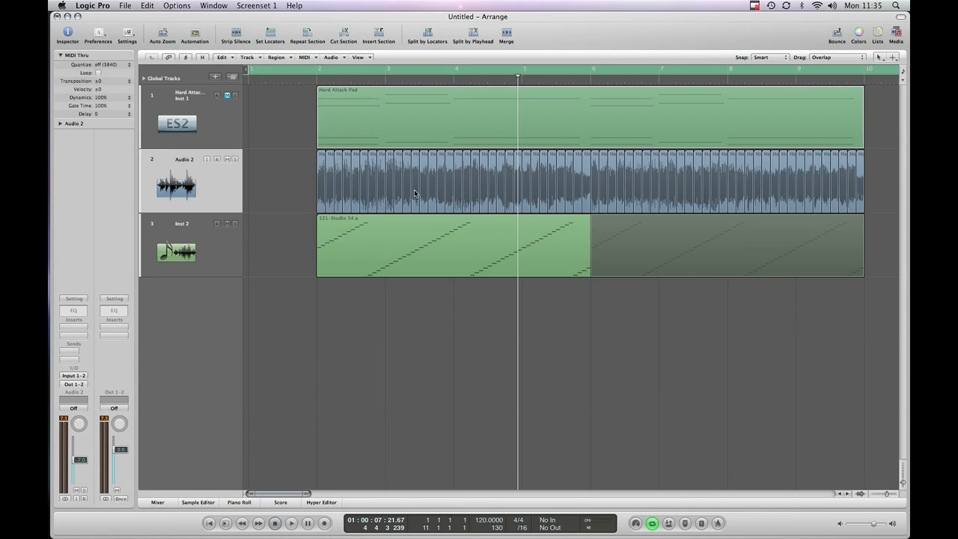
pyautogui.click(291, 523)
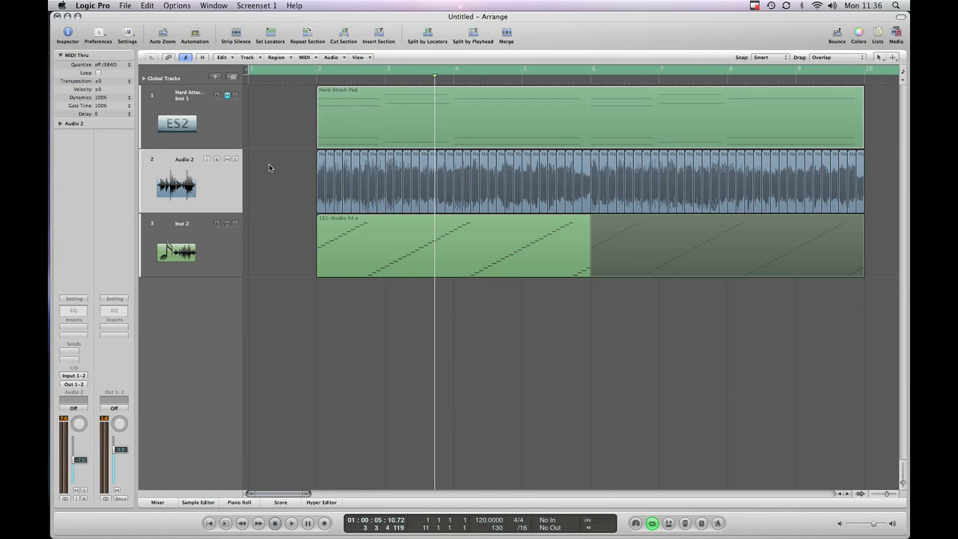
pyautogui.moveTo(291, 163)
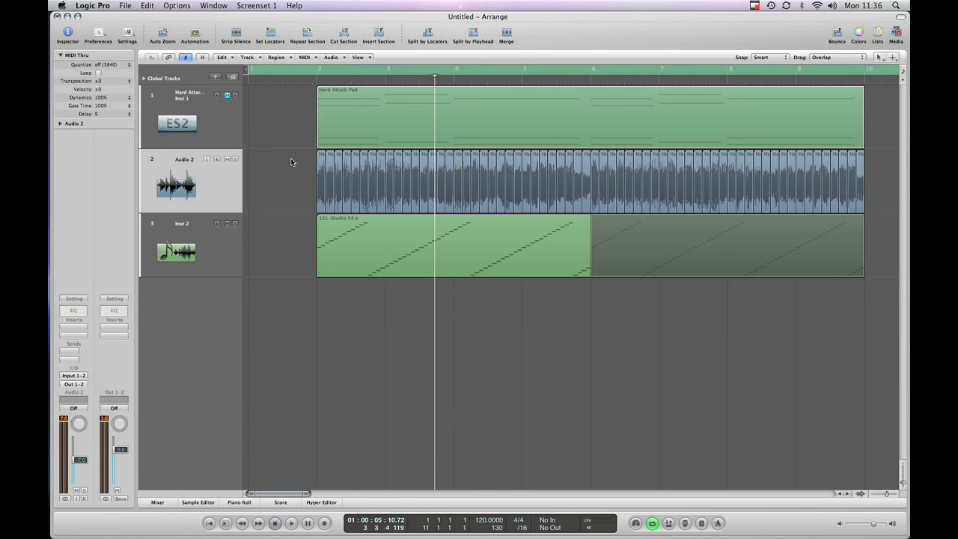
pyautogui.moveTo(288, 173)
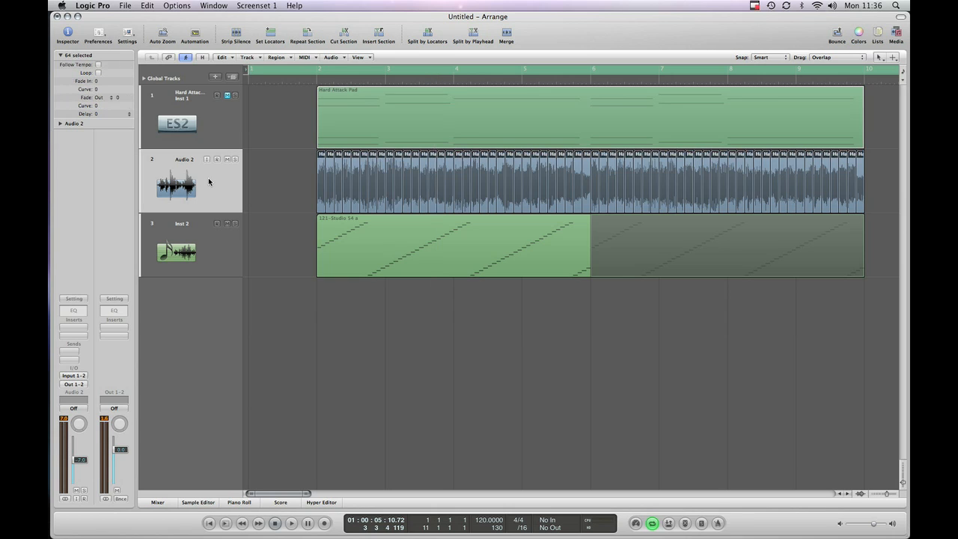
# Set Fade In and Fade Out to 50 on all 64 pad slices.
pyautogui.click(279, 170)
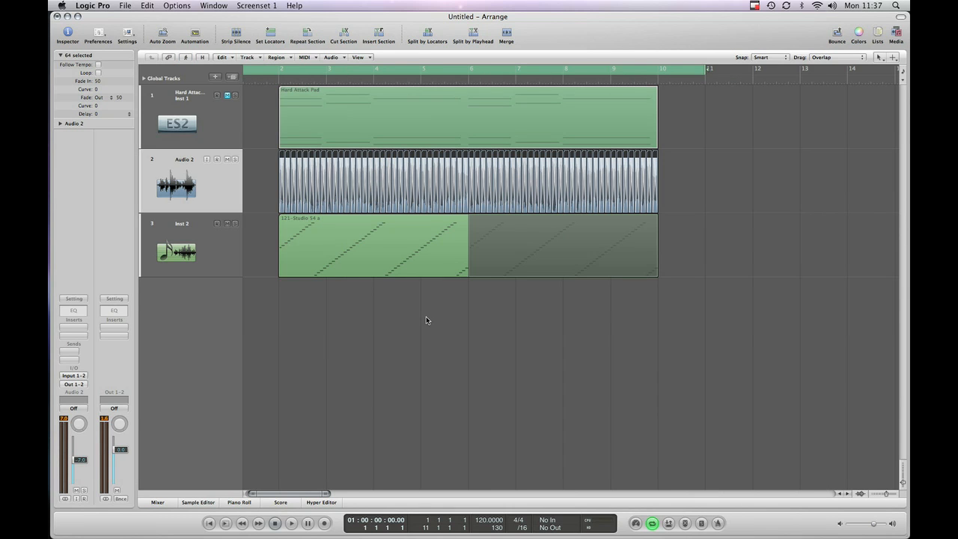
pyautogui.click(291, 524)
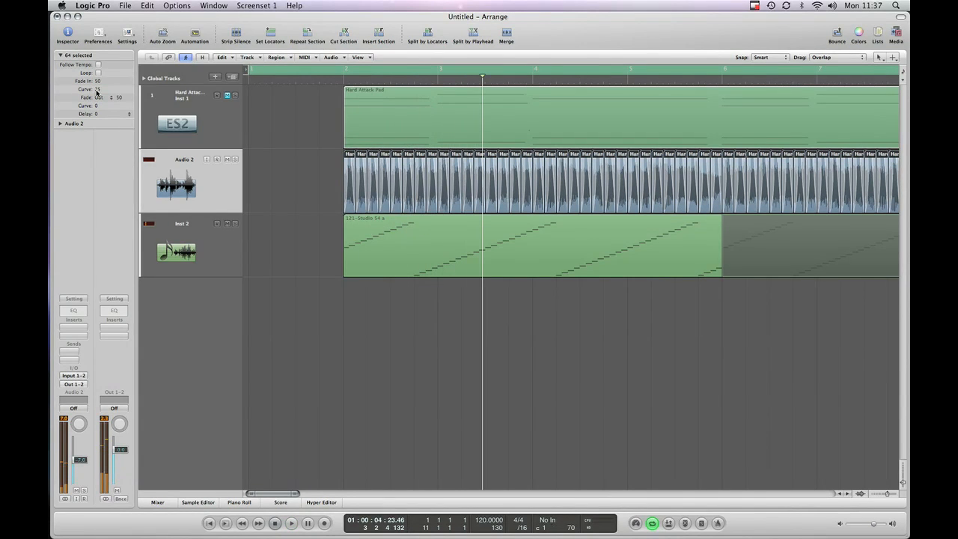
# Set the fade-in curve of all pad slices to 50 and begin the fade-out curve.
pyautogui.click(98, 89)
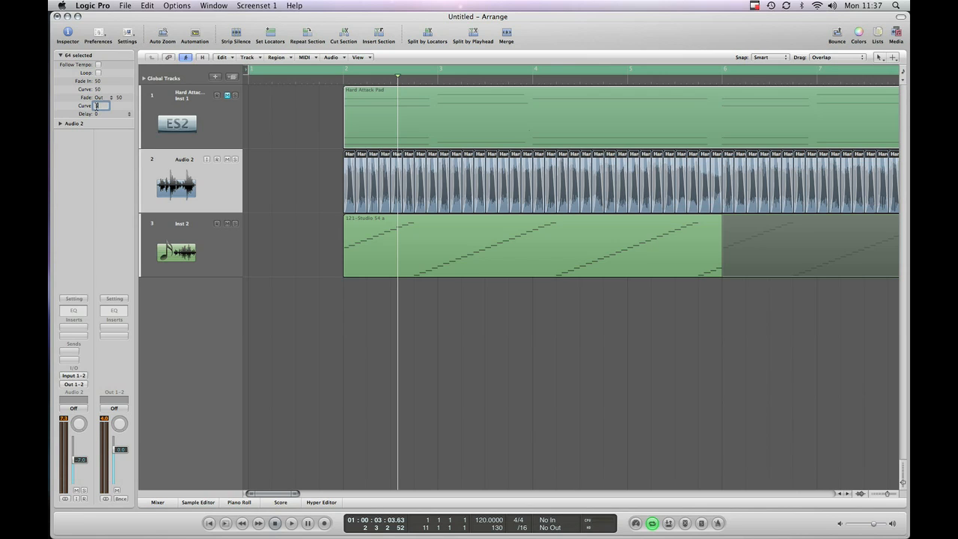
pyautogui.click(291, 523)
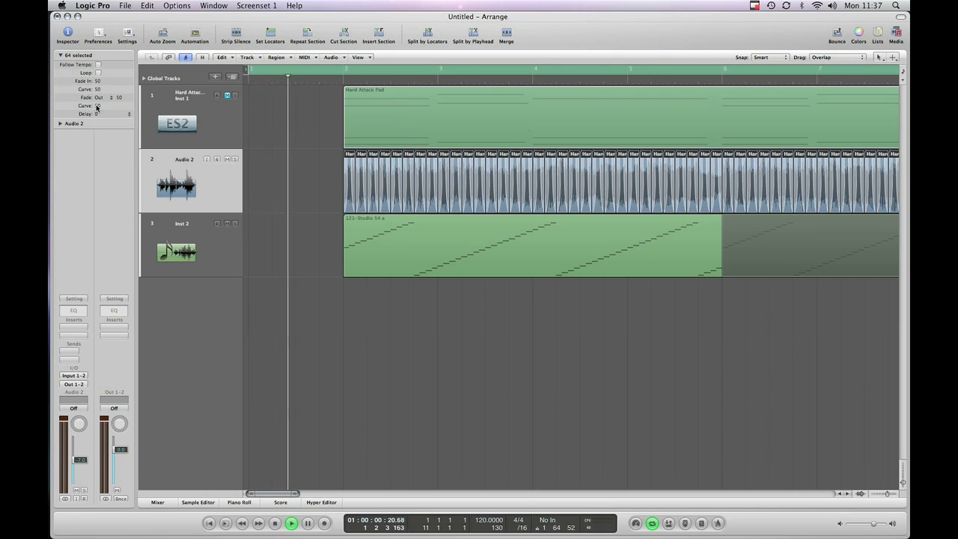
pyautogui.click(290, 523)
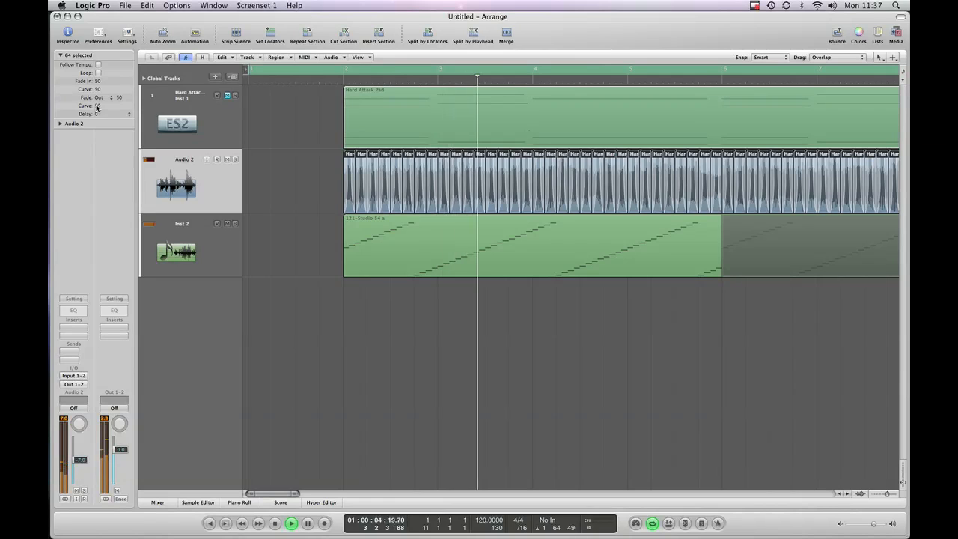
pyautogui.click(274, 523)
pyautogui.write('-50')
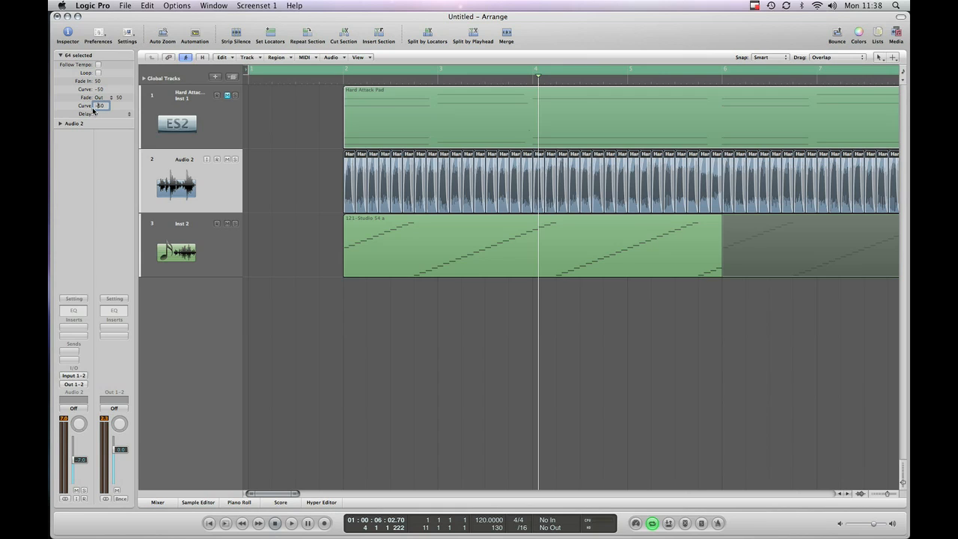
# Enter 50 as the fade-out curve for the pad slices.
pyautogui.click(290, 522)
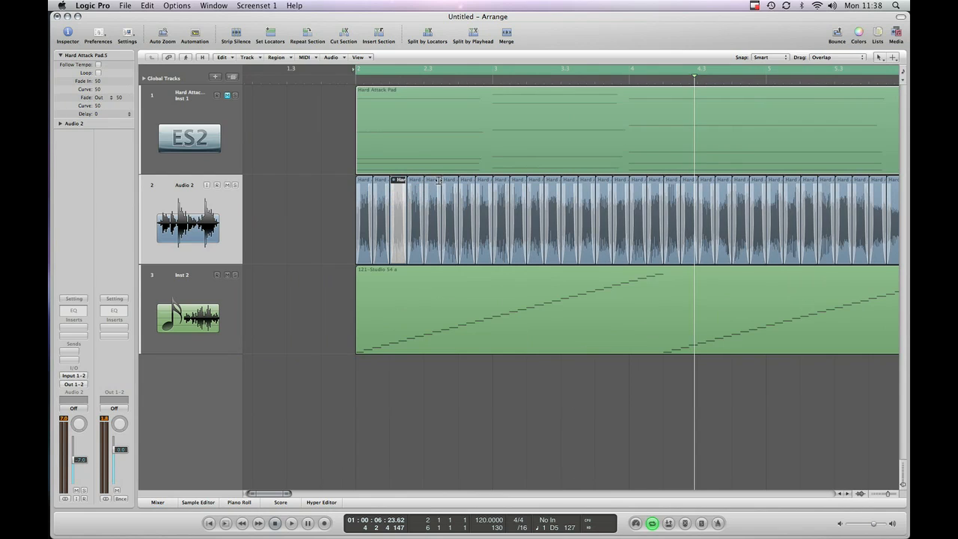
# Mute alternating pad slices on Audio 2 with the Mute Tool.
pyautogui.click(501, 179)
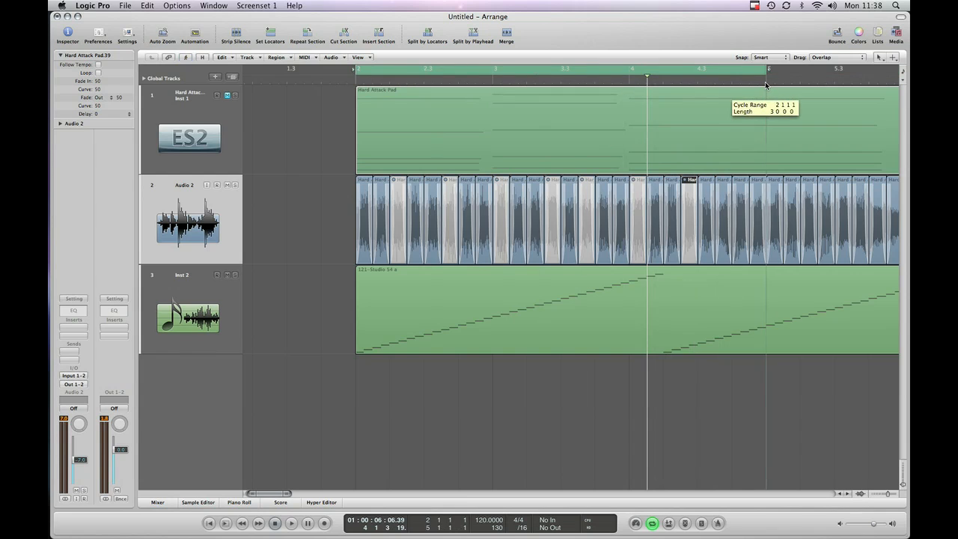
pyautogui.click(185, 57)
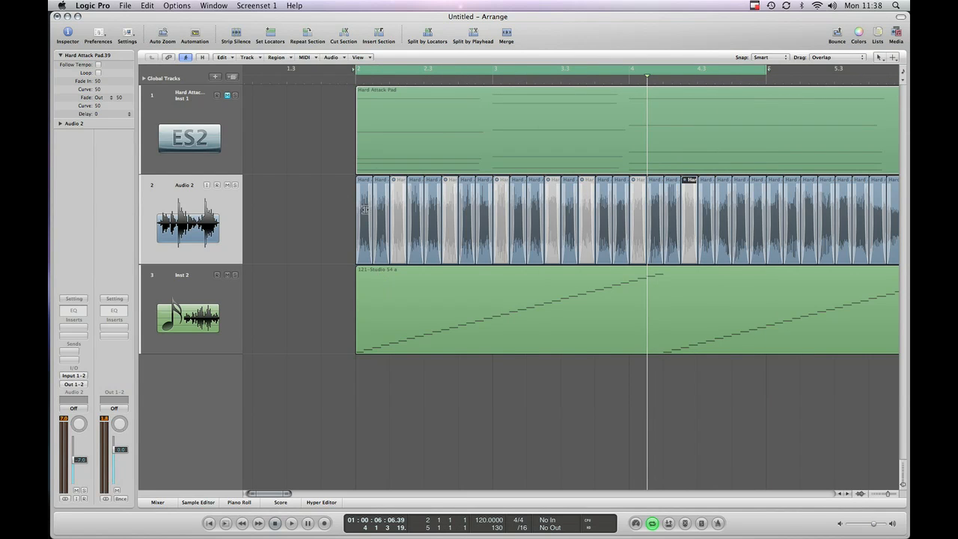
pyautogui.click(291, 522)
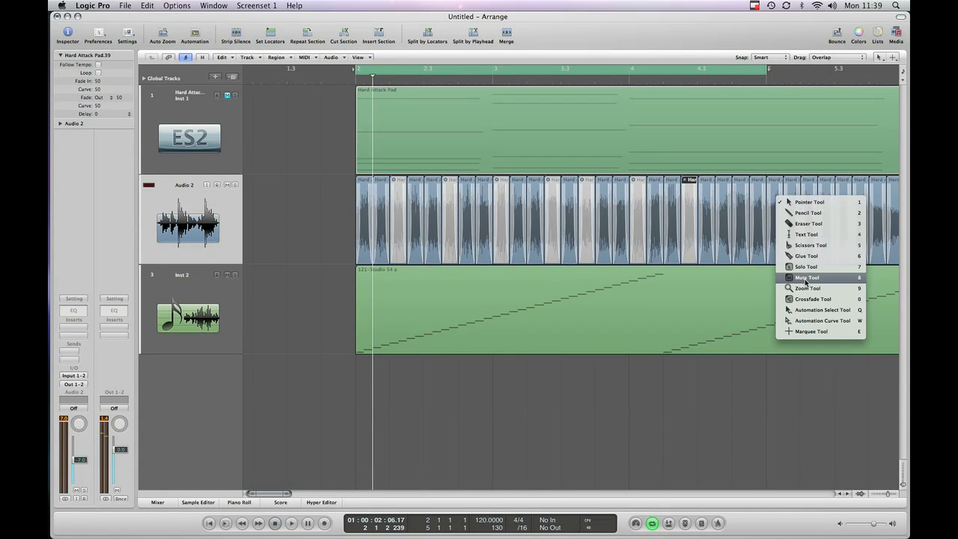
pyautogui.click(807, 278)
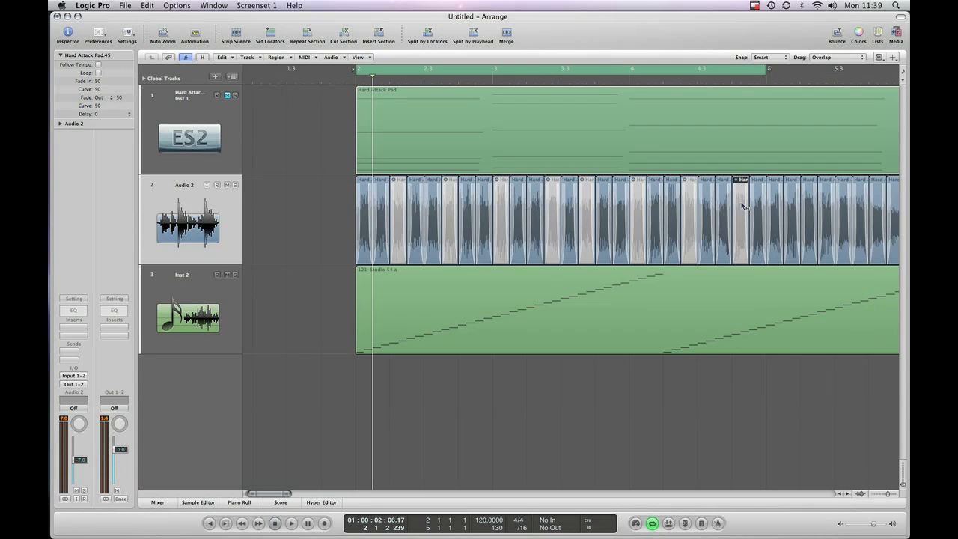
pyautogui.moveTo(80, 327)
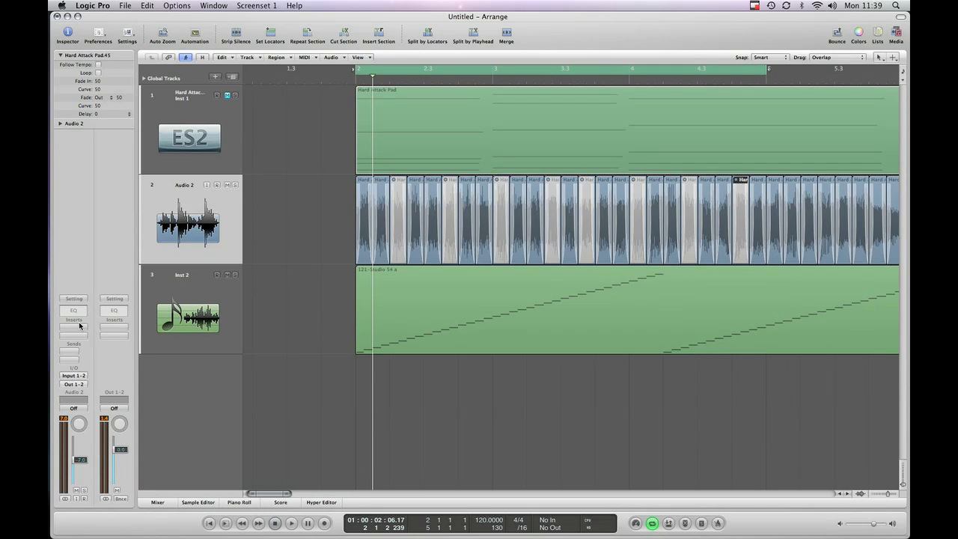
# Open the Audio 2 insert slot's effect list to choose a delay.
pyautogui.click(74, 331)
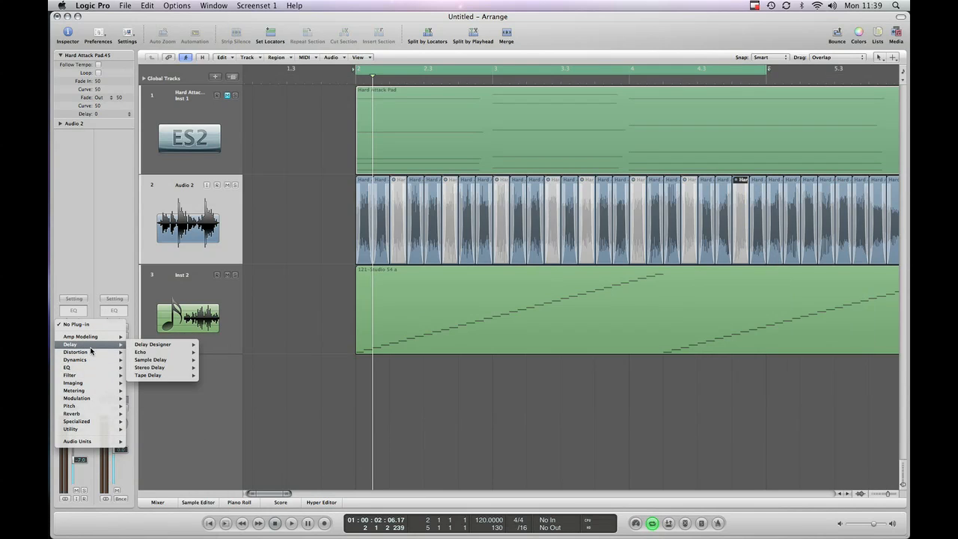
pyautogui.moveTo(149, 360)
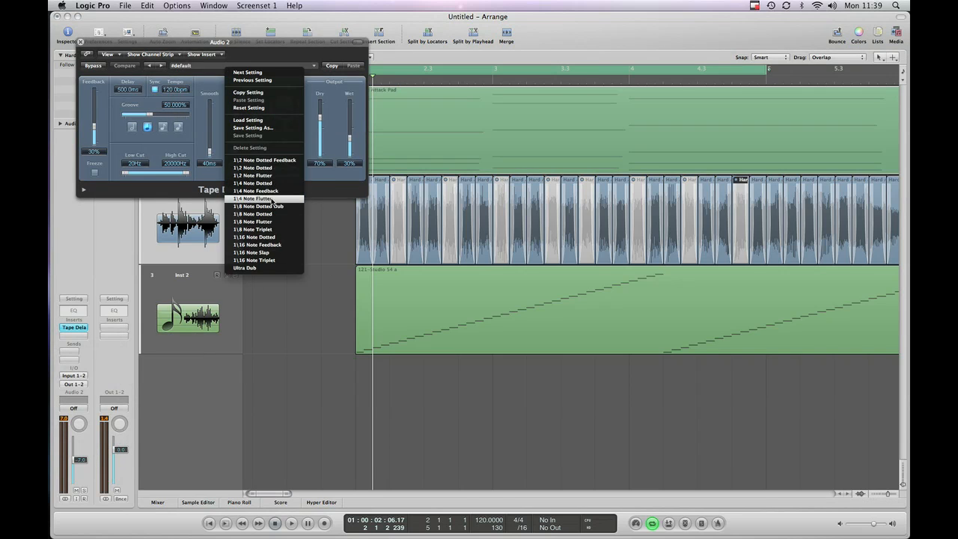
pyautogui.moveTo(262, 167)
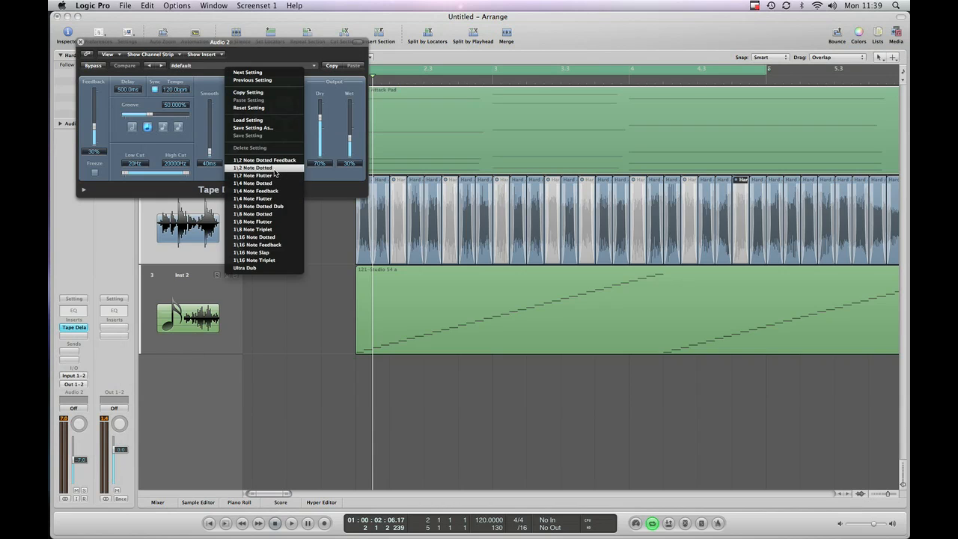
pyautogui.moveTo(276, 238)
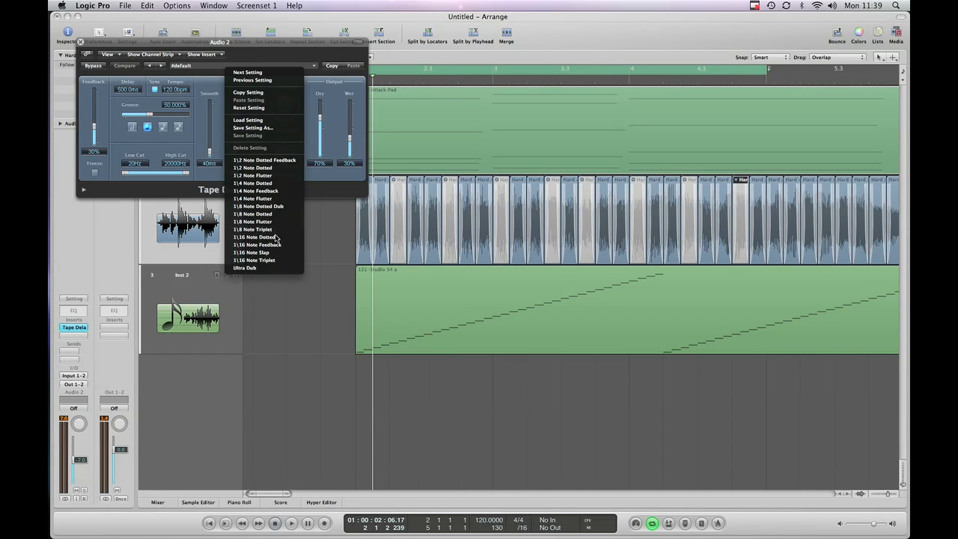
# Load the Tape Delay's 1/8 Note Triplet preset, lower Wet, zero flutter rate and intensity, adjust note value.
pyautogui.click(254, 222)
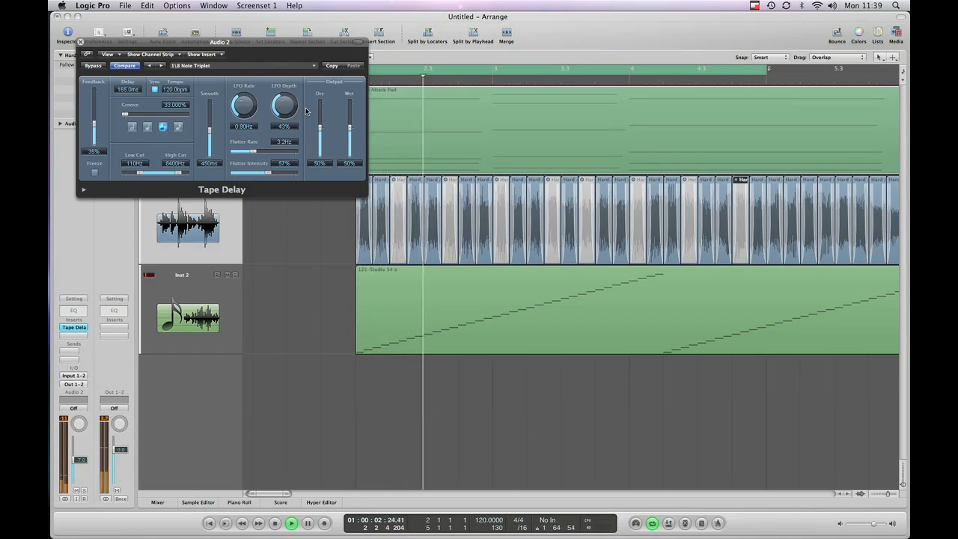
pyautogui.moveTo(348, 127); pyautogui.dragTo(348, 150)
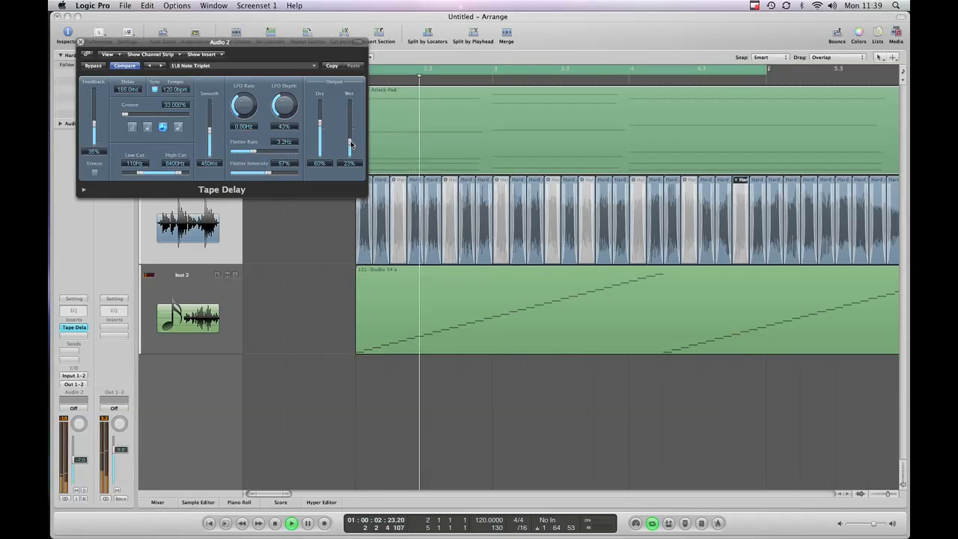
pyautogui.moveTo(266, 152); pyautogui.dragTo(241, 152)
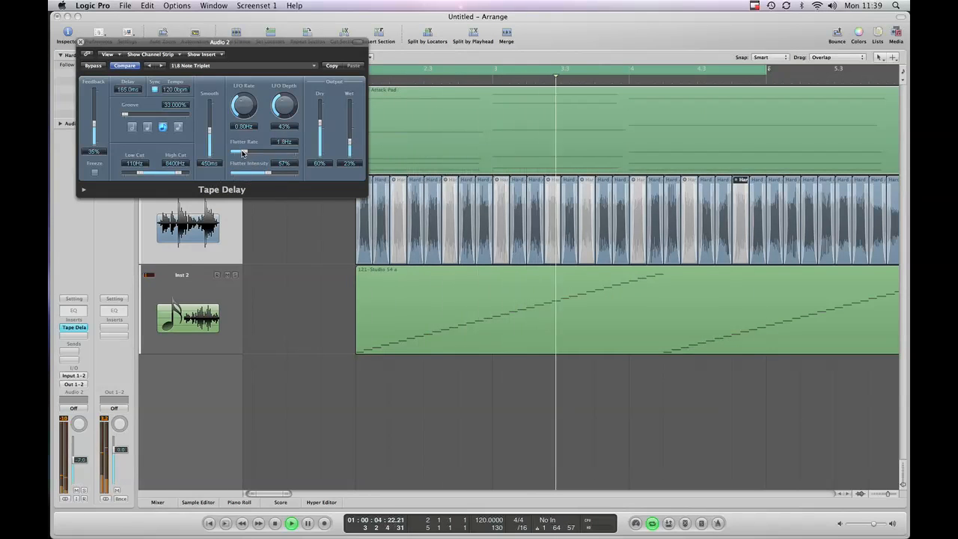
pyautogui.moveTo(277, 173); pyautogui.dragTo(242, 173)
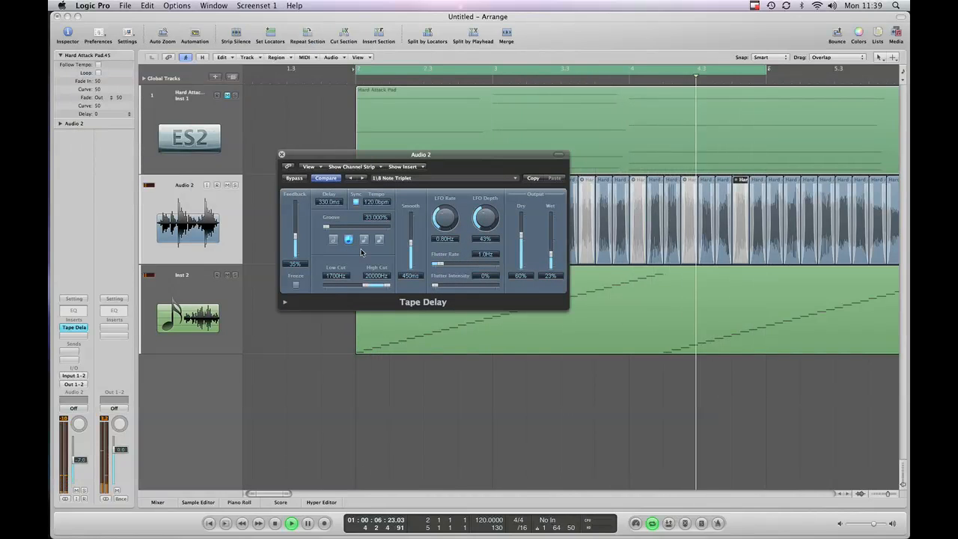
pyautogui.click(274, 524)
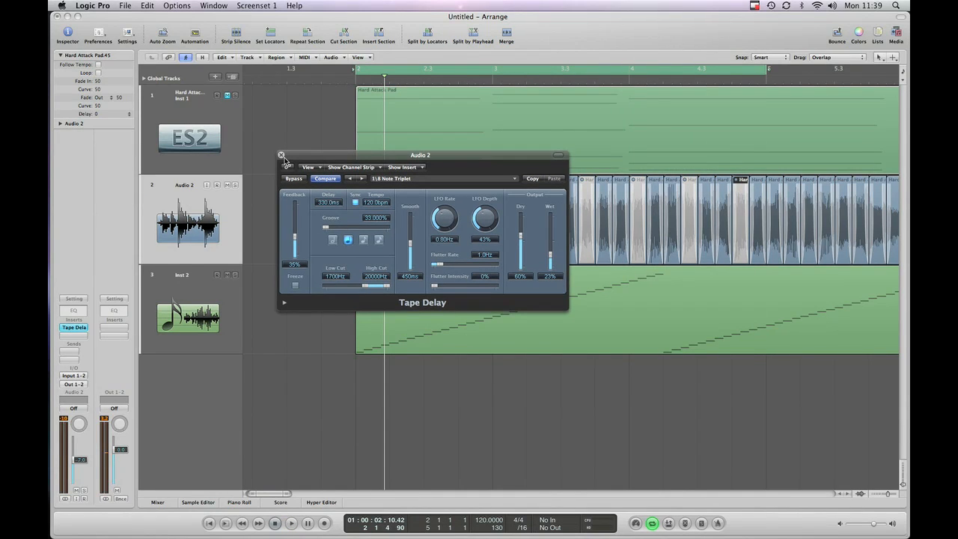
pyautogui.click(281, 155)
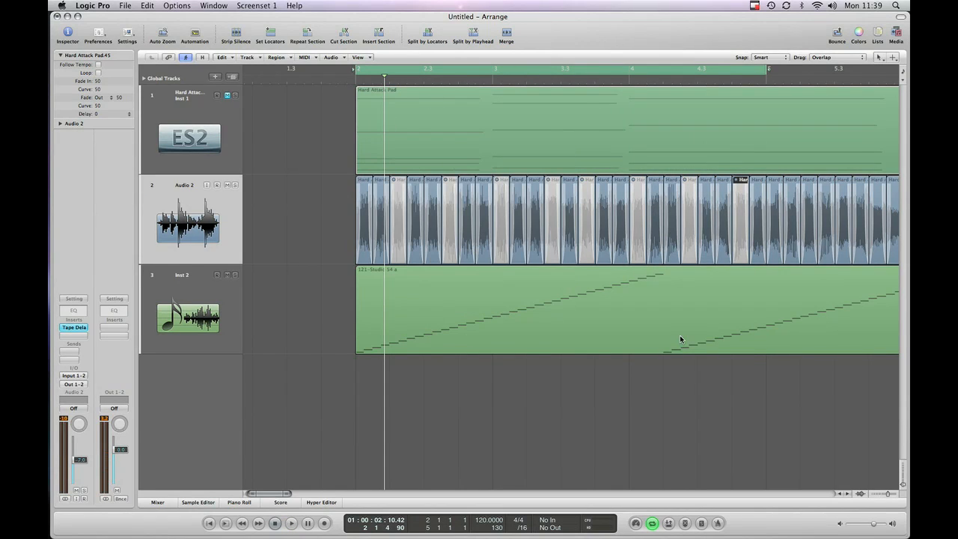